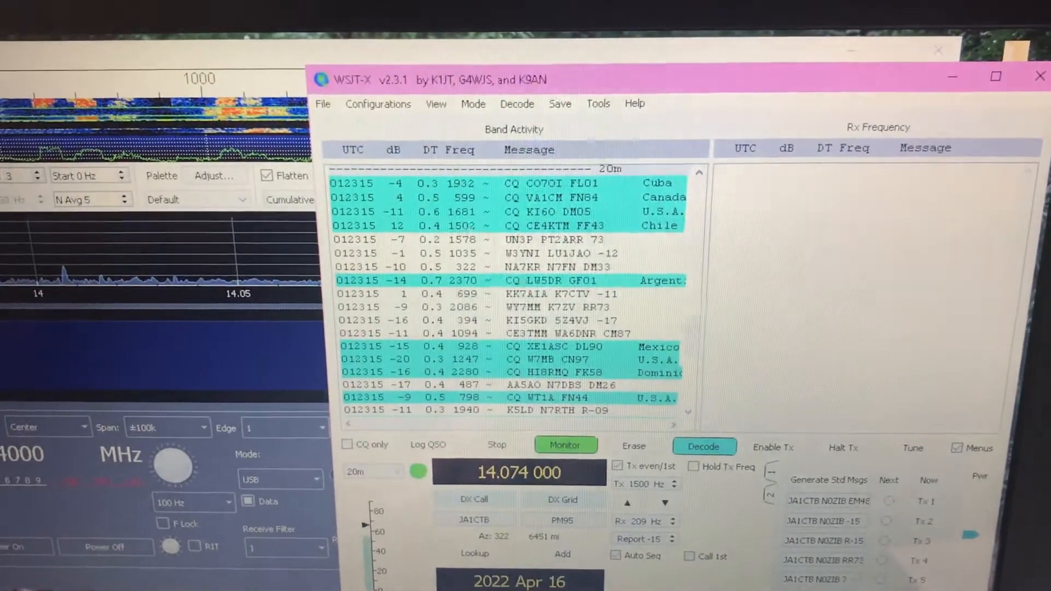
Open the WSJT-X File menu to reach the Settings entry
{"action": "left_click", "coordinate": [323, 103]}
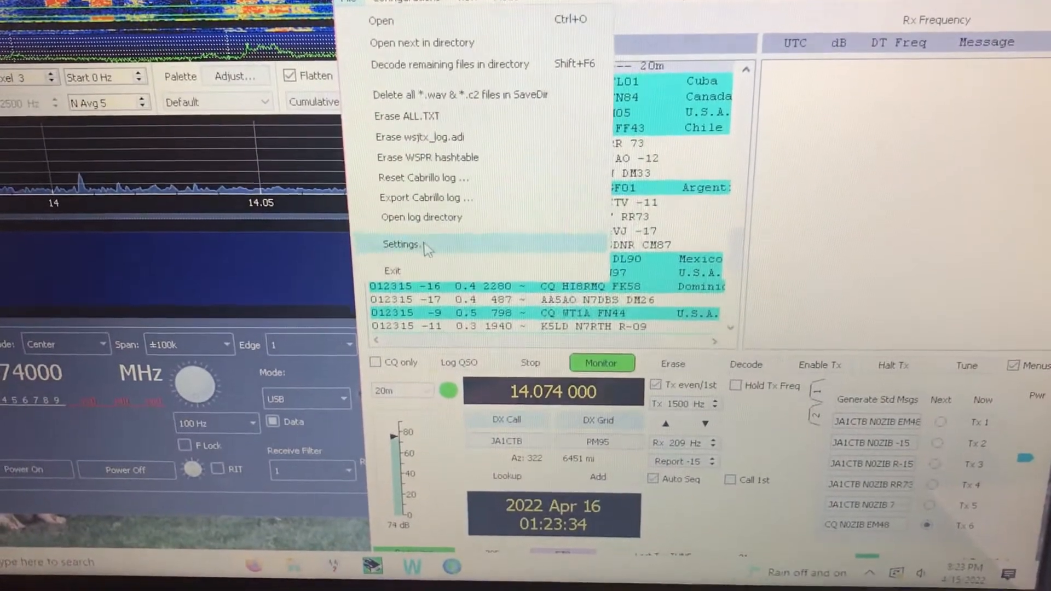
{"action": "left_click", "coordinate": [401, 244]}
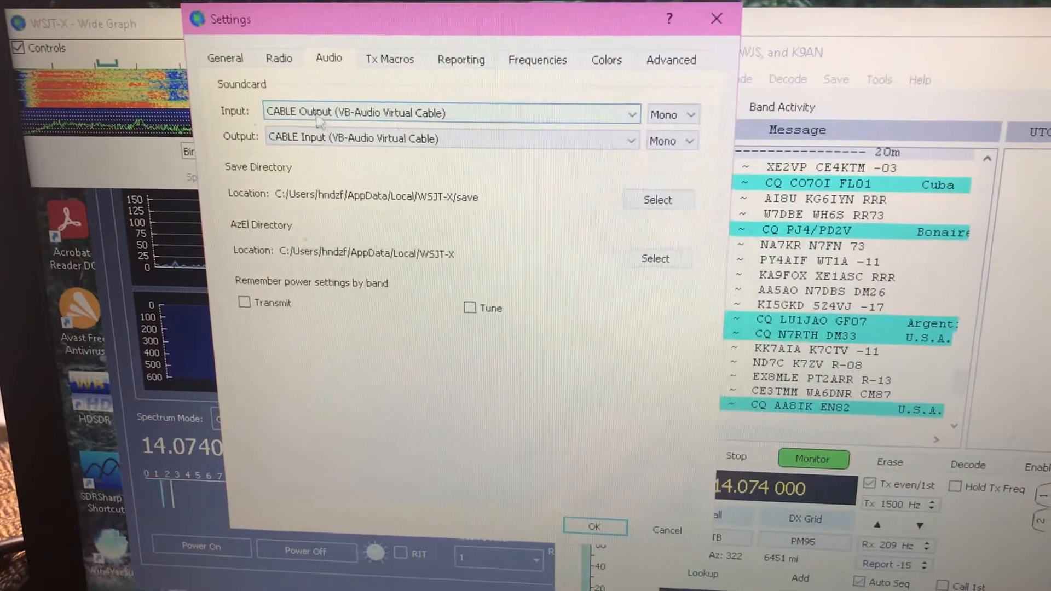
List the Audio tab's input devices, keeping CABLE Output (VB-Audio Virtual Cable) selected
{"action": "left_click", "coordinate": [630, 113]}
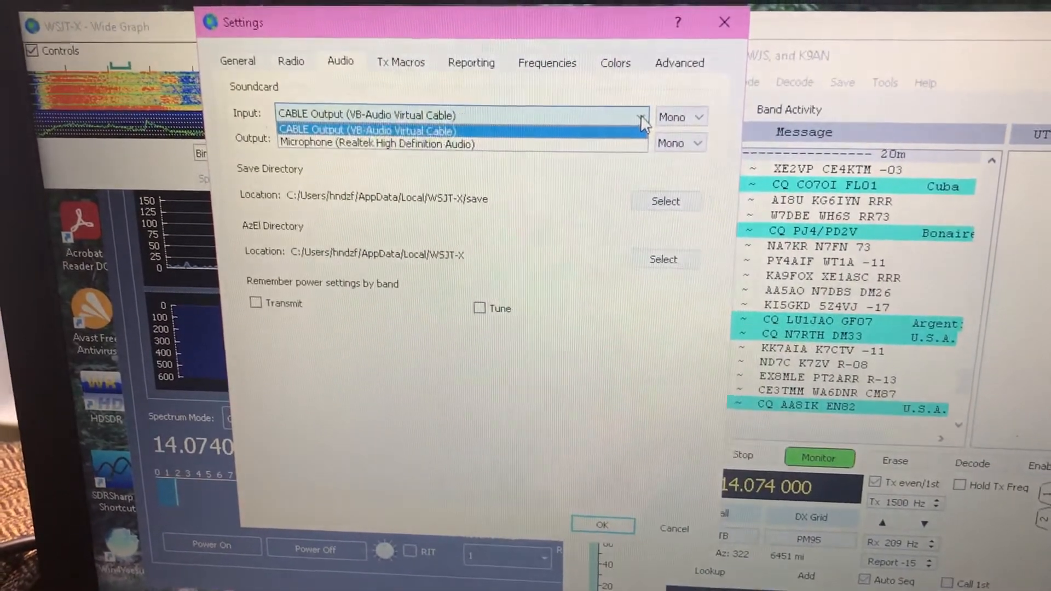